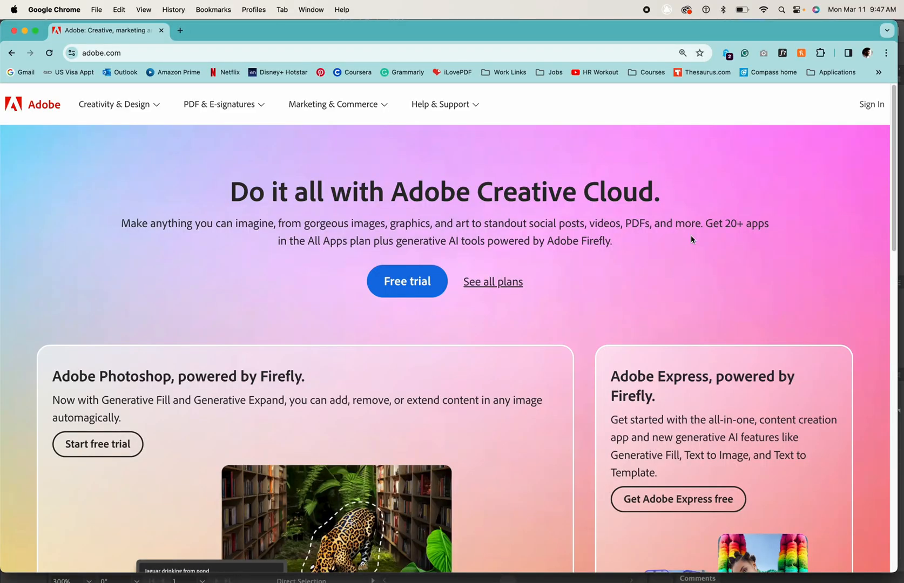
pyautogui.moveTo(669, 280)
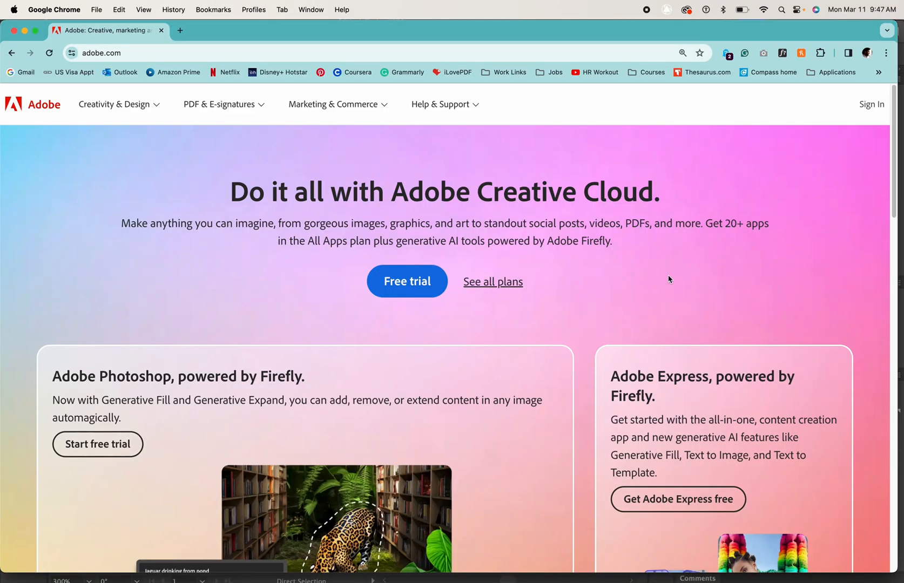
# Step: Sign in with the saved Adobe account, search 'Qr Code genera' and launch the QR code generator
pyautogui.click(872, 105)
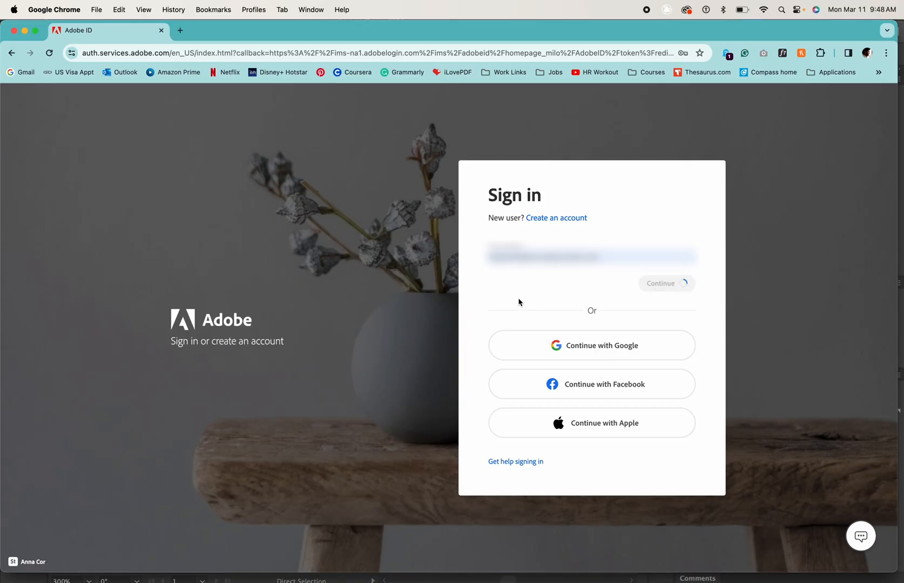
pyautogui.click(663, 283)
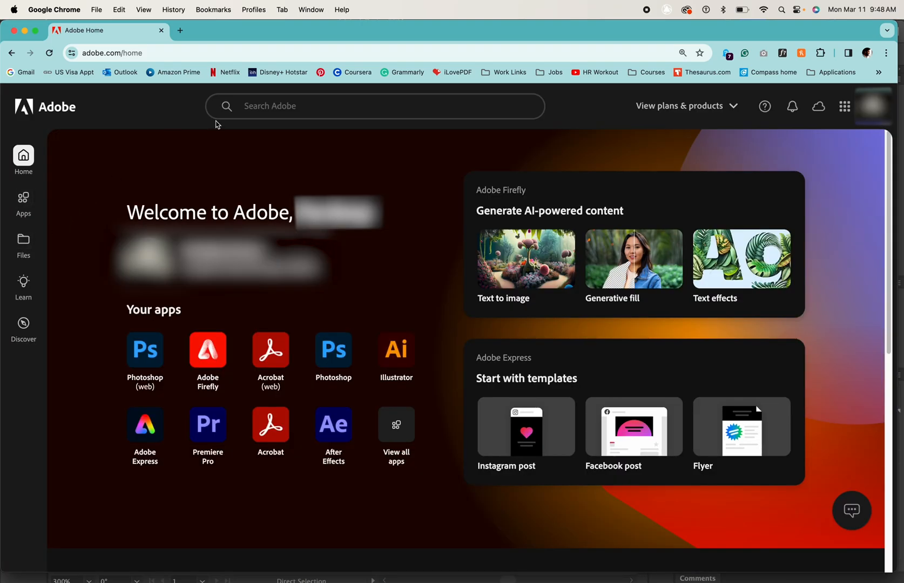
pyautogui.click(375, 106)
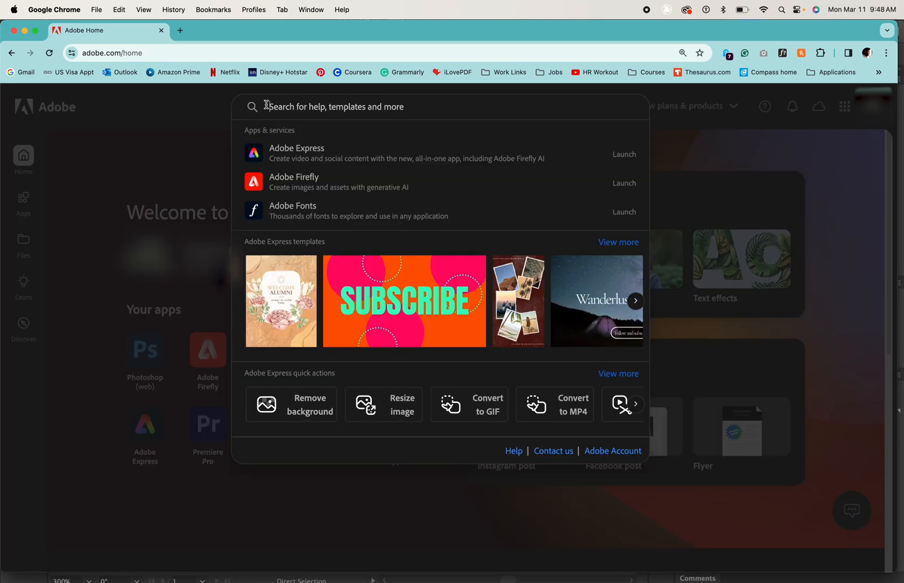
pyautogui.write('Qr Code genera')
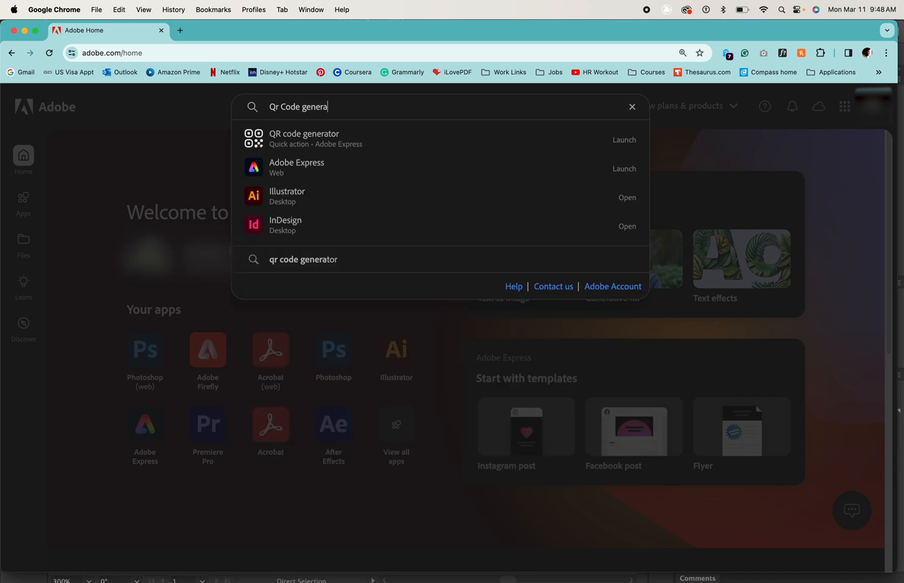
pyautogui.click(625, 140)
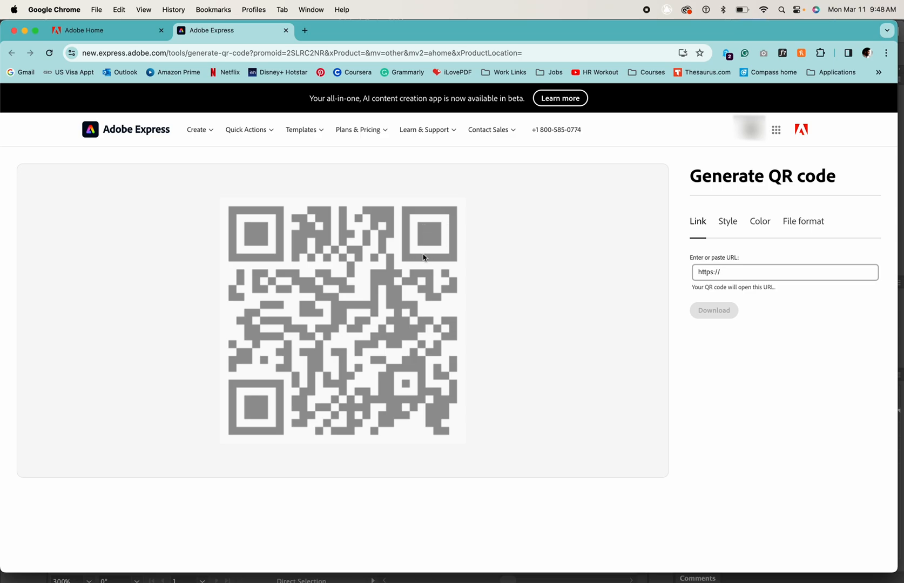
# Step: Paste the YouTube channel URL into the link field so the QR code encodes it
pyautogui.click(785, 272)
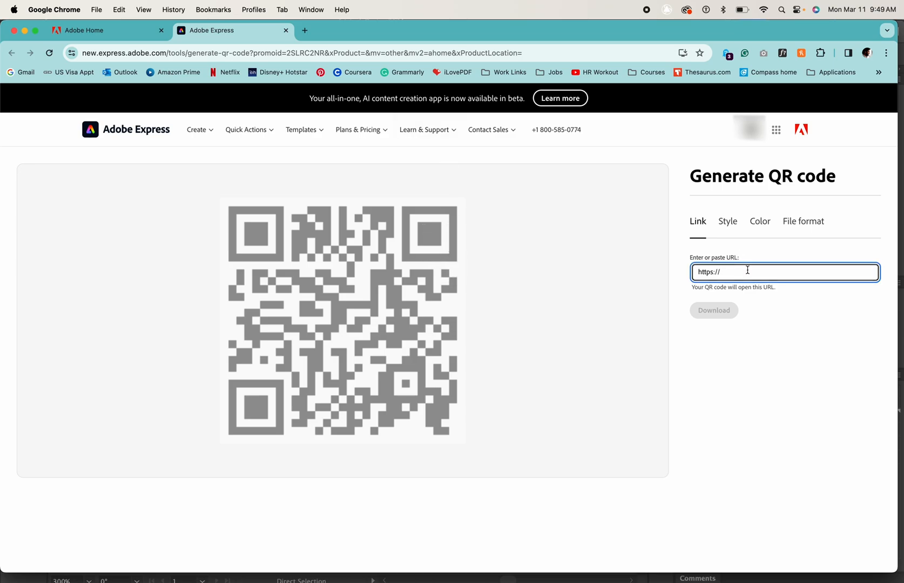
pyautogui.write('https://www.youtube.com/channel/UC2OMLH5GQNcxbnc_5qRXX0A')
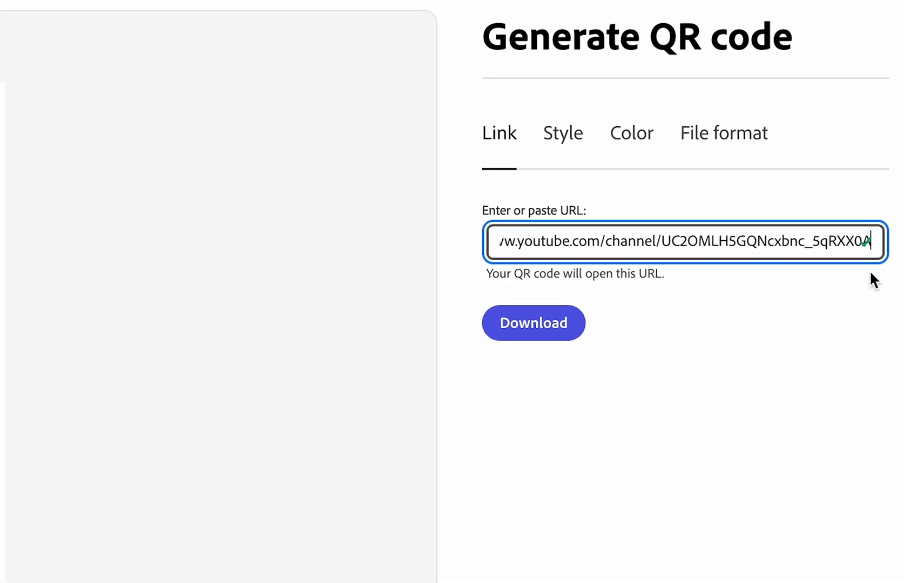
pyautogui.moveTo(607, 342)
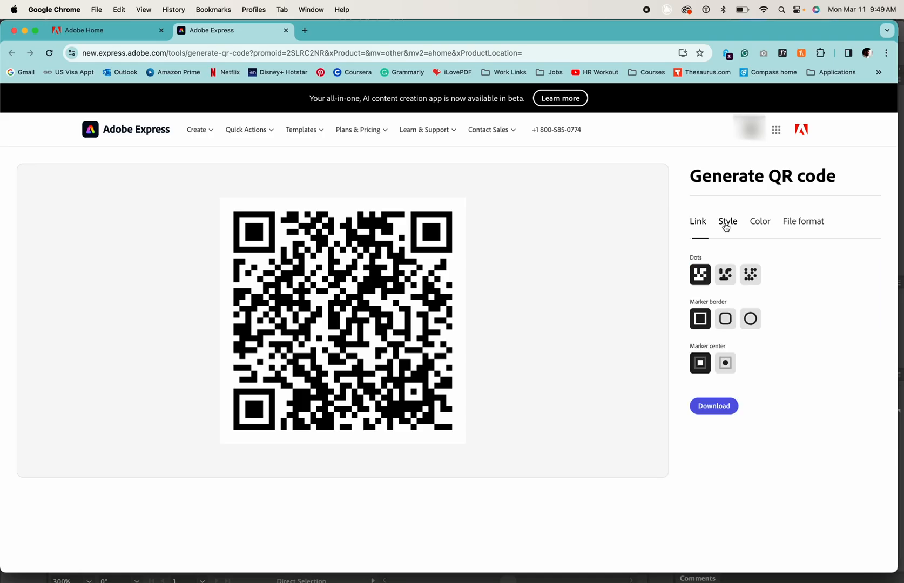
# Step: Preview rounded and circular dot styles and dark blue, return to black, and choose SVG as the download format
pyautogui.click(726, 275)
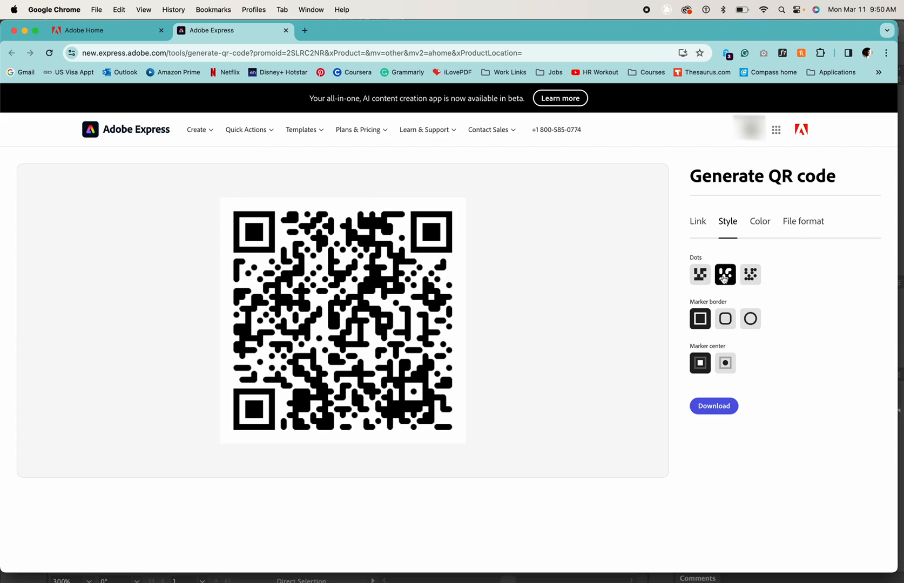
pyautogui.click(750, 274)
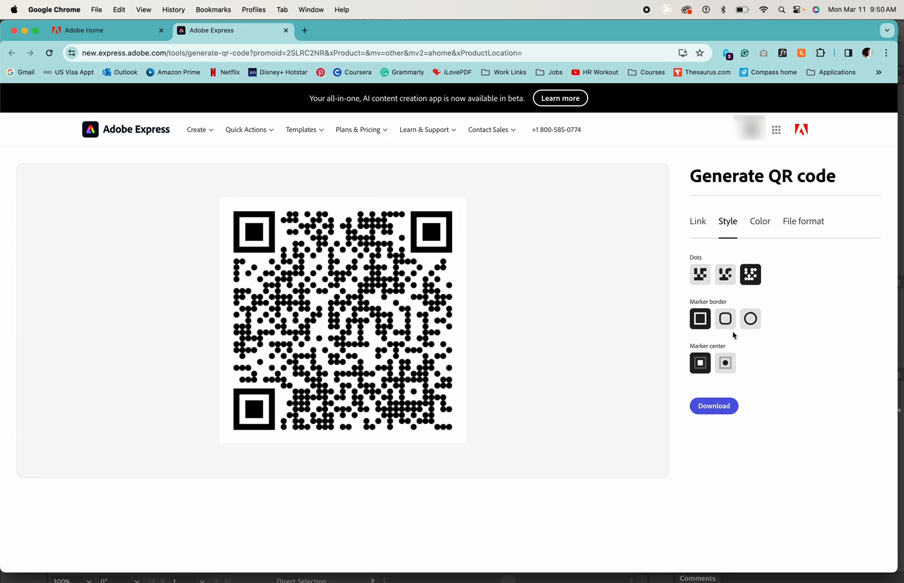
pyautogui.click(760, 220)
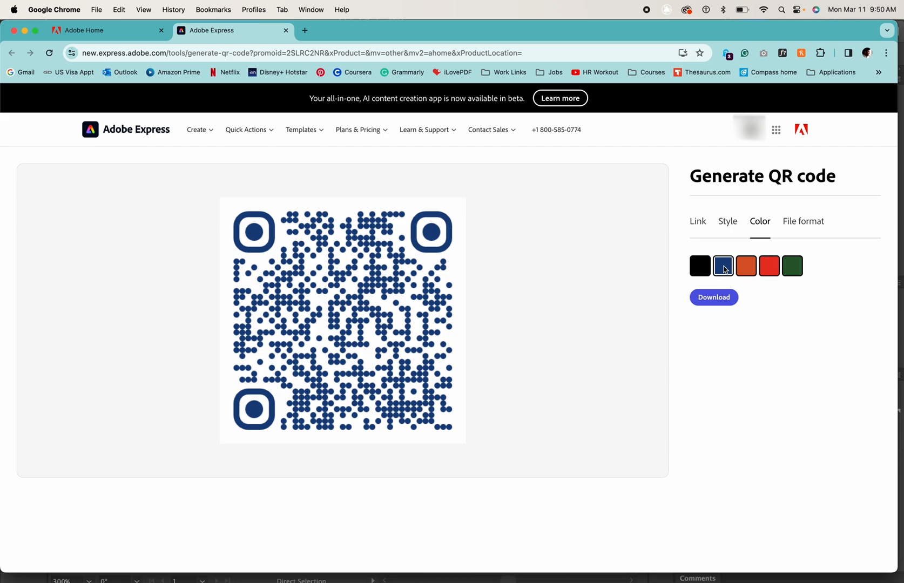
pyautogui.click(700, 266)
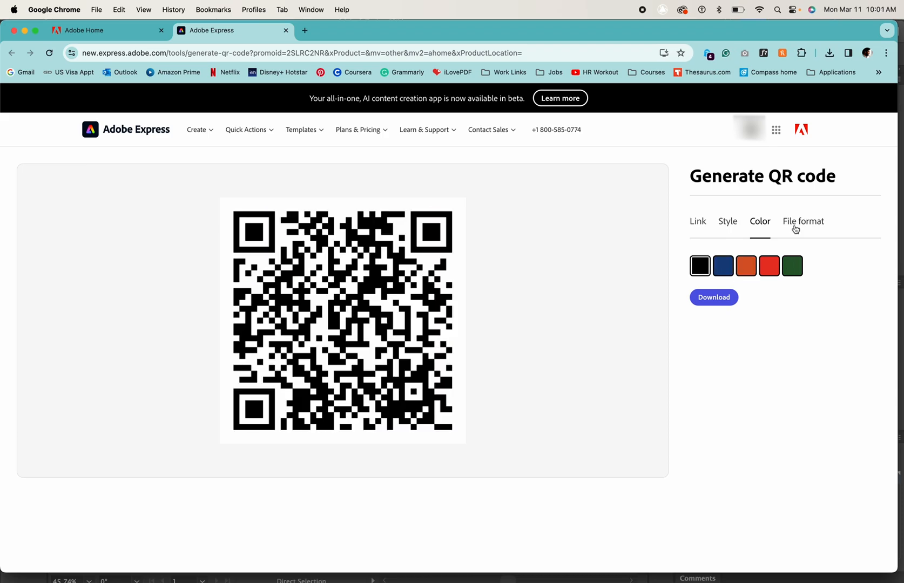
pyautogui.click(803, 222)
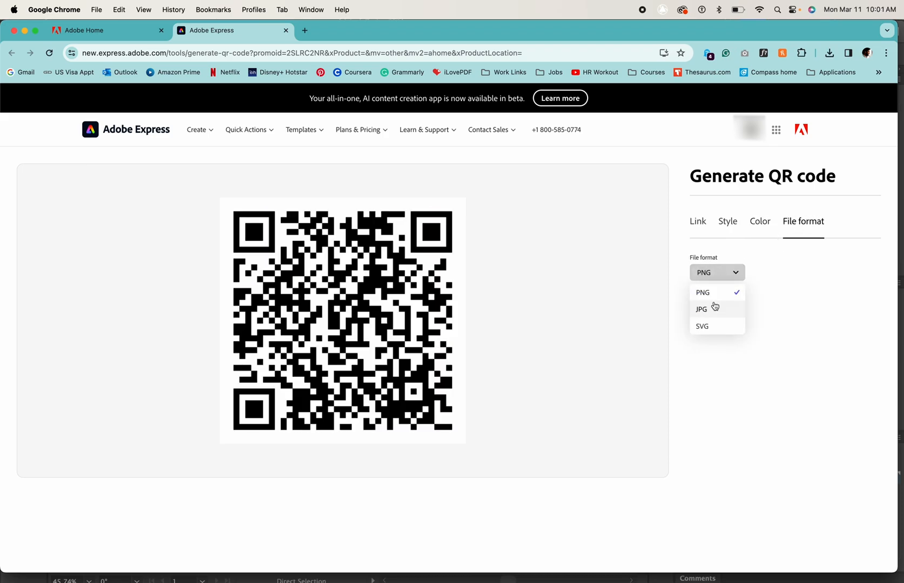
pyautogui.click(703, 326)
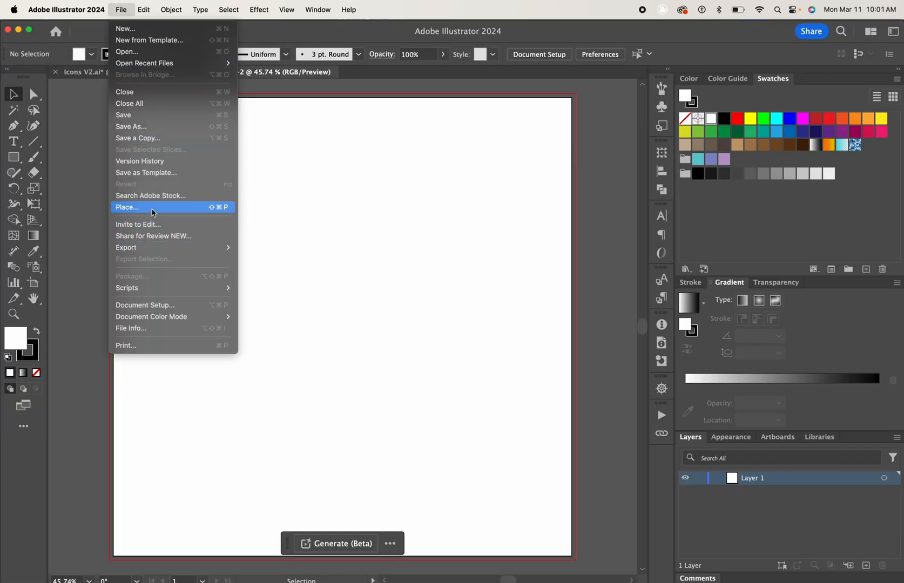
# Step: Place the qr-code SVG from Downloads onto the artboard and confirm its black fill
pyautogui.click(128, 208)
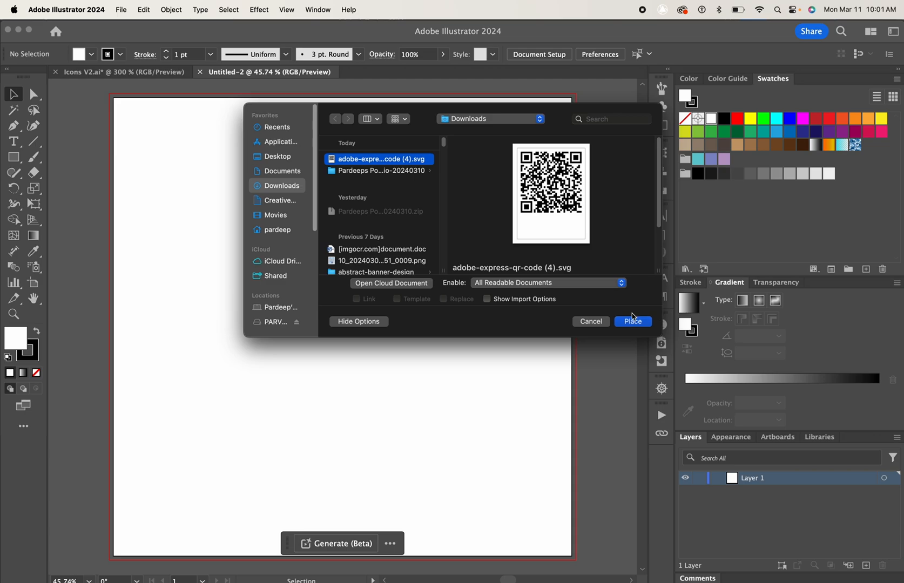
pyautogui.click(633, 322)
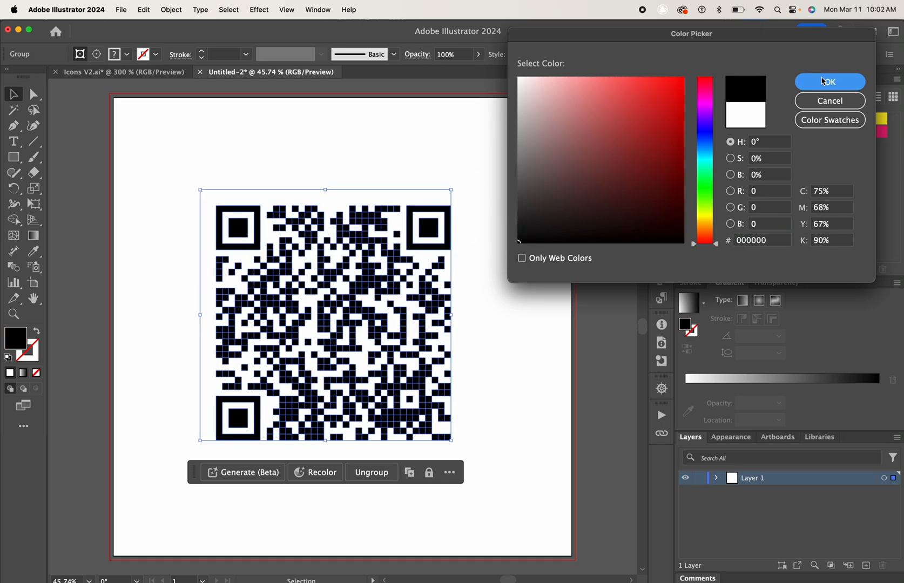
pyautogui.click(830, 81)
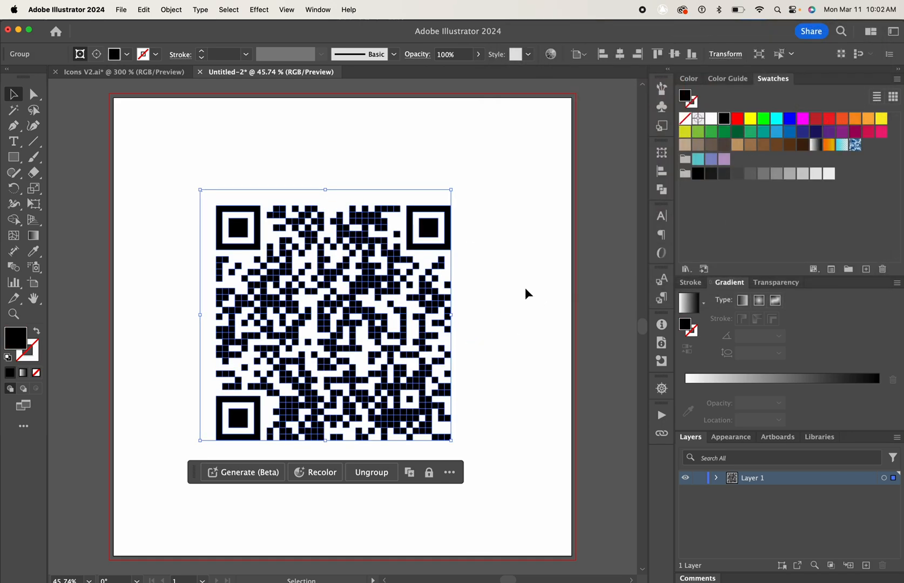
# Step: Apply a linear gradient fill and run it diagonally down past the code's bottom-right corner
pyautogui.click(690, 304)
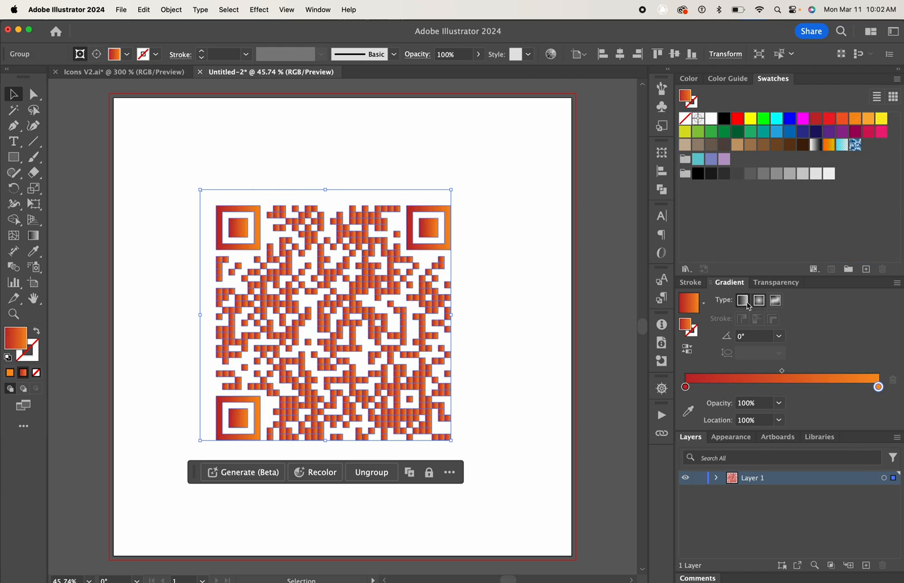
pyautogui.click(758, 299)
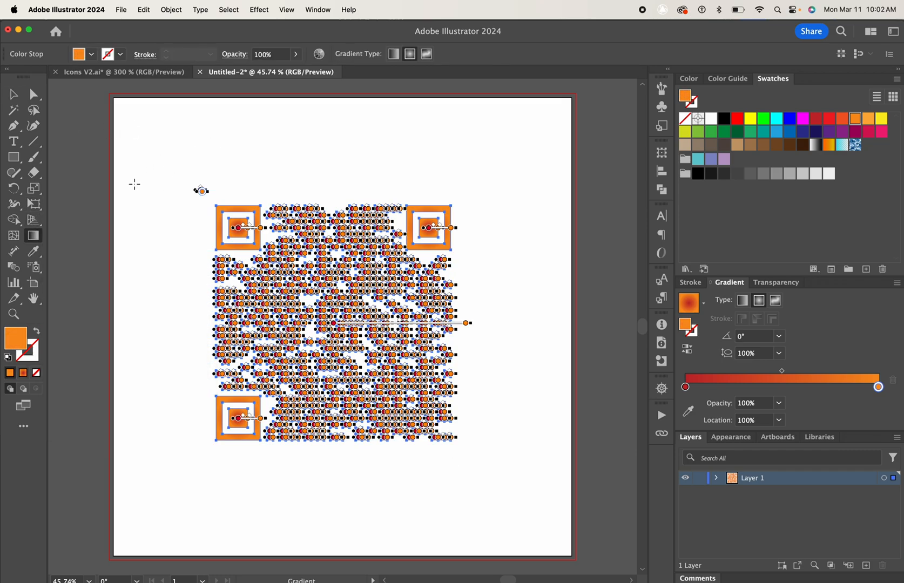
pyautogui.moveTo(314, 146); pyautogui.dragTo(397, 427)
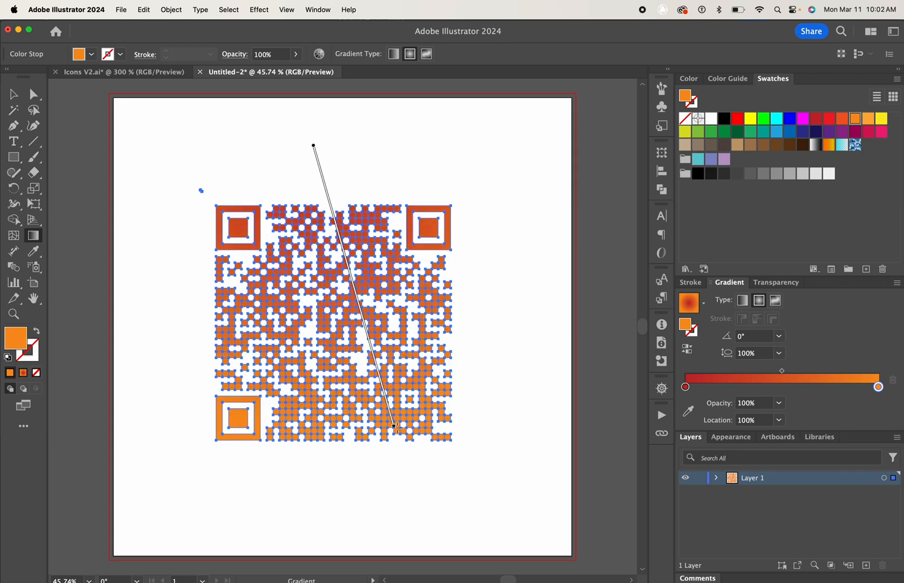
pyautogui.moveTo(395, 426); pyautogui.dragTo(437, 464)
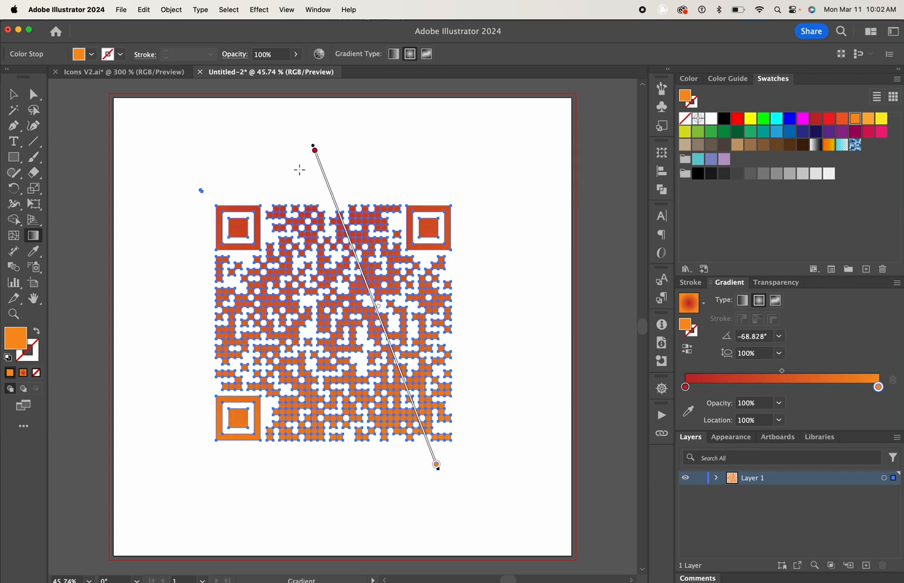